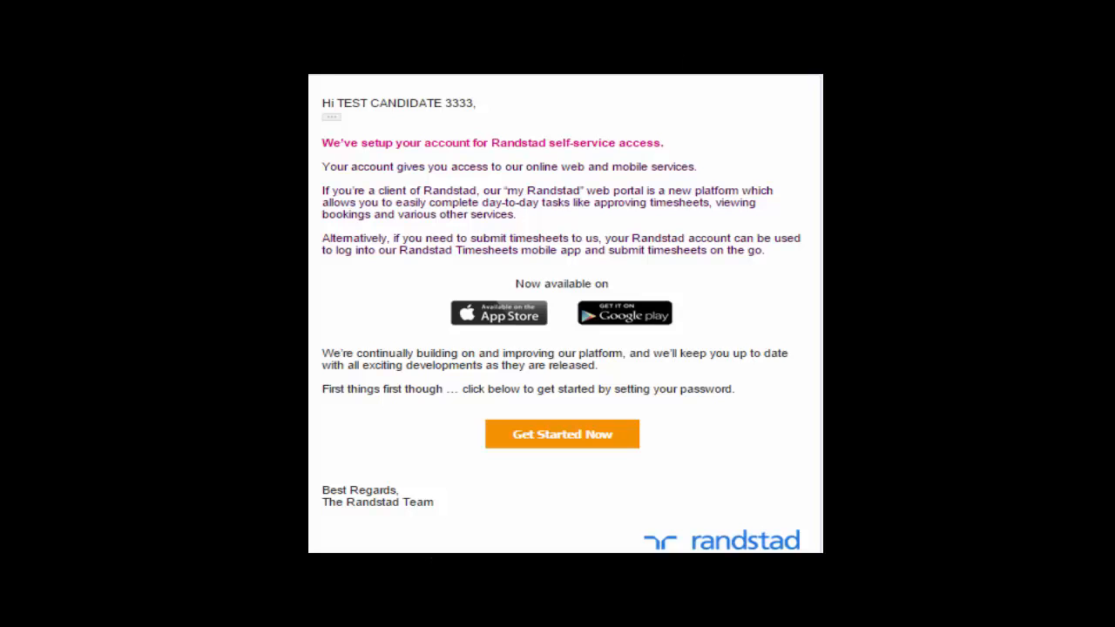
pyautogui.moveTo(739, 340)
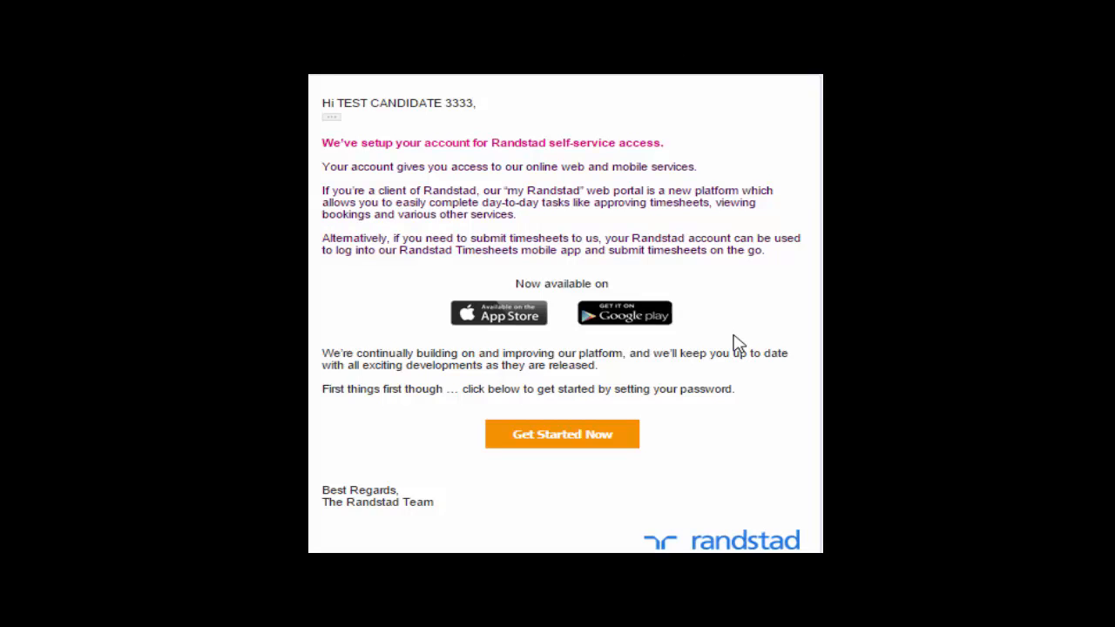
pyautogui.moveTo(496, 324)
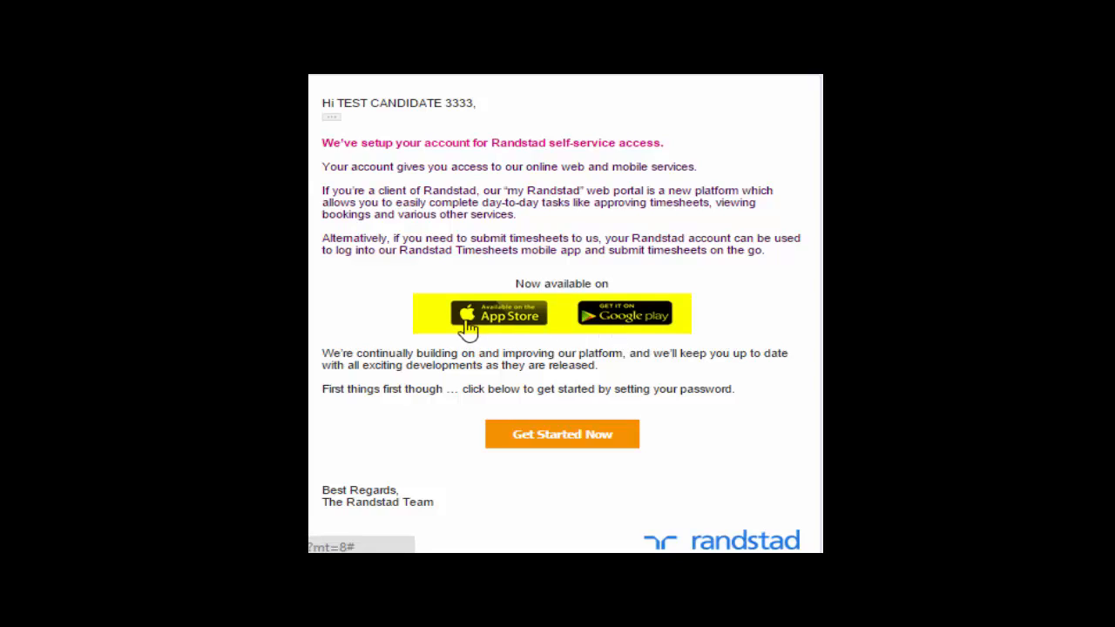
pyautogui.moveTo(647, 324)
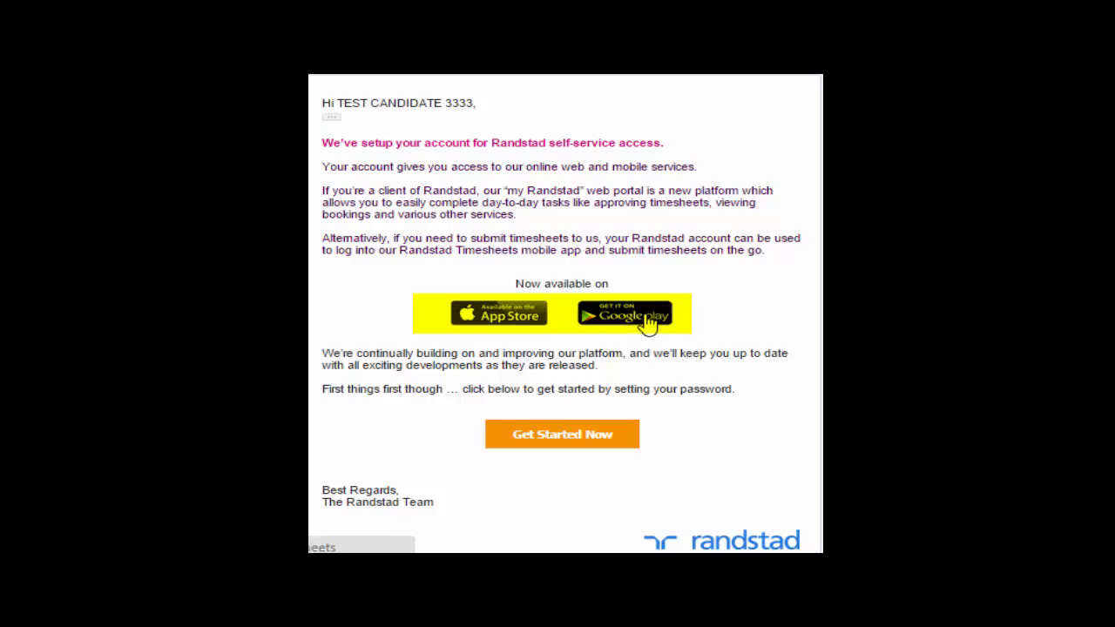
pyautogui.moveTo(641, 383)
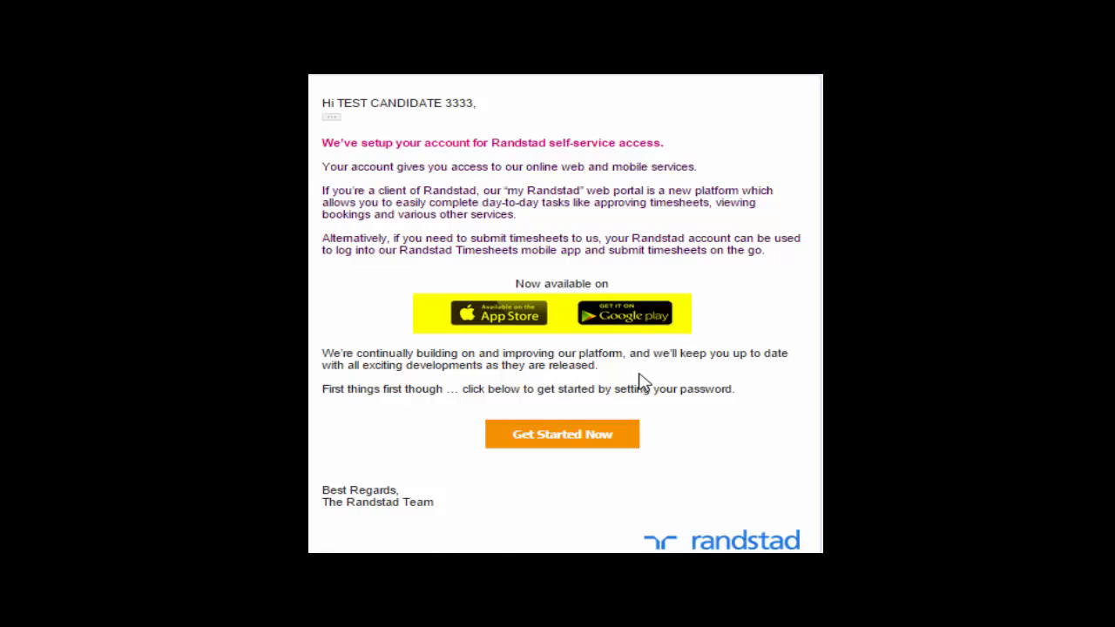
pyautogui.moveTo(540, 417)
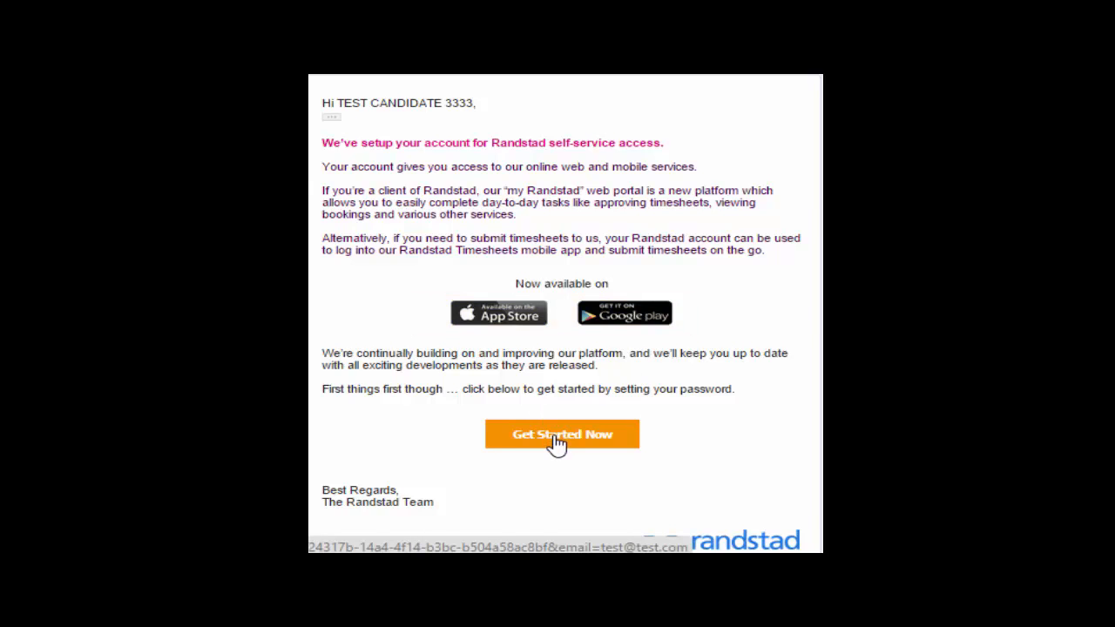
# Step: Start activation, enter the new password twice and submit to activate the account
pyautogui.click(561, 434)
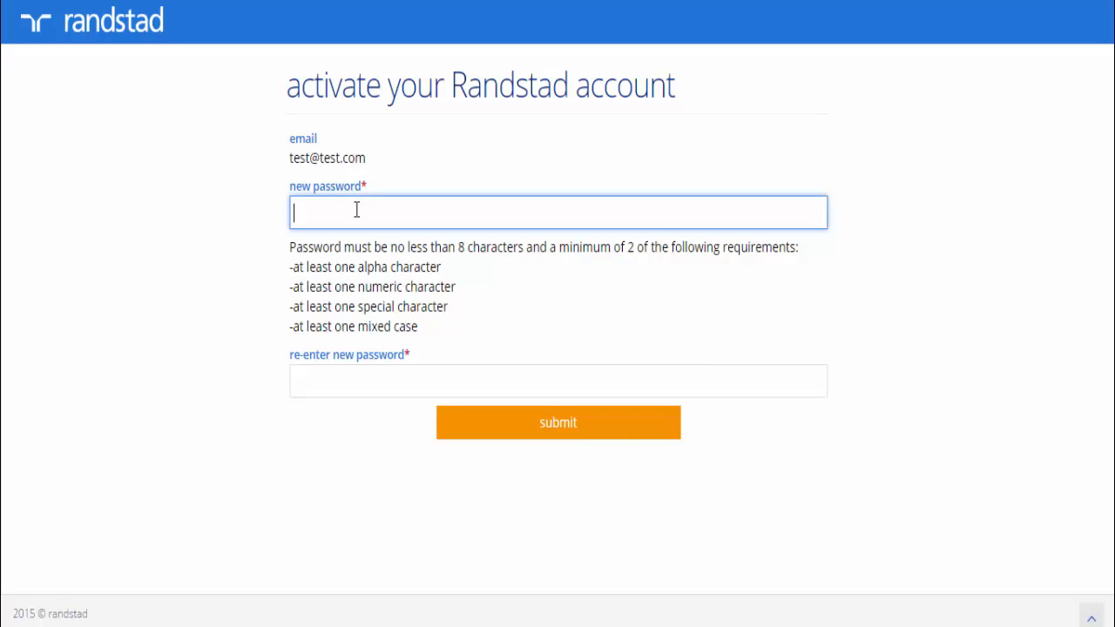
pyautogui.write('•')
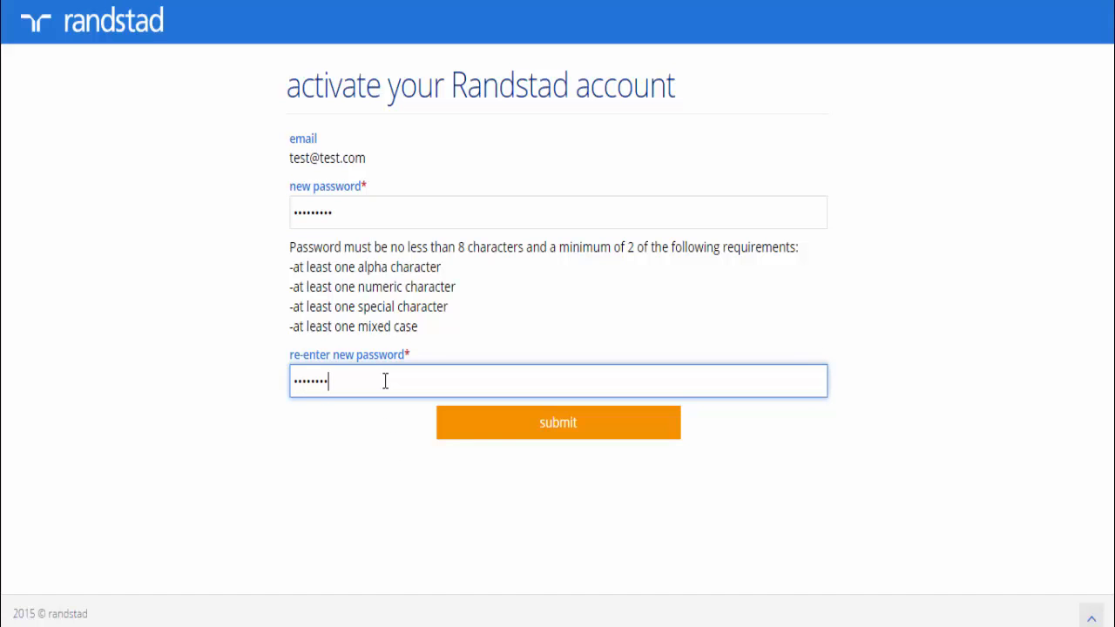
pyautogui.click(557, 424)
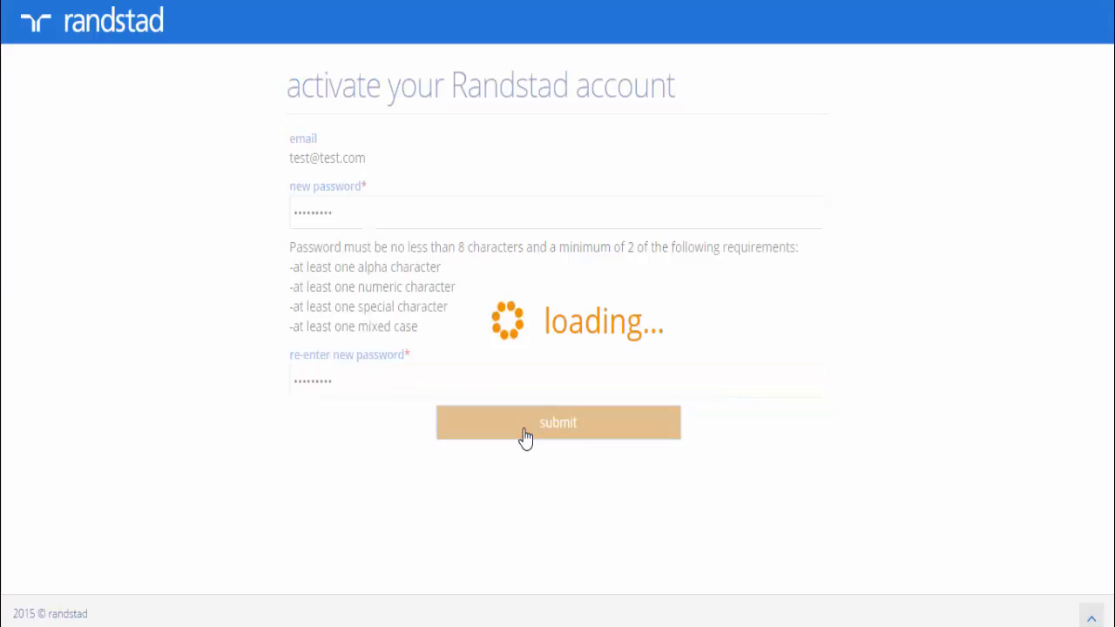
pyautogui.click(558, 424)
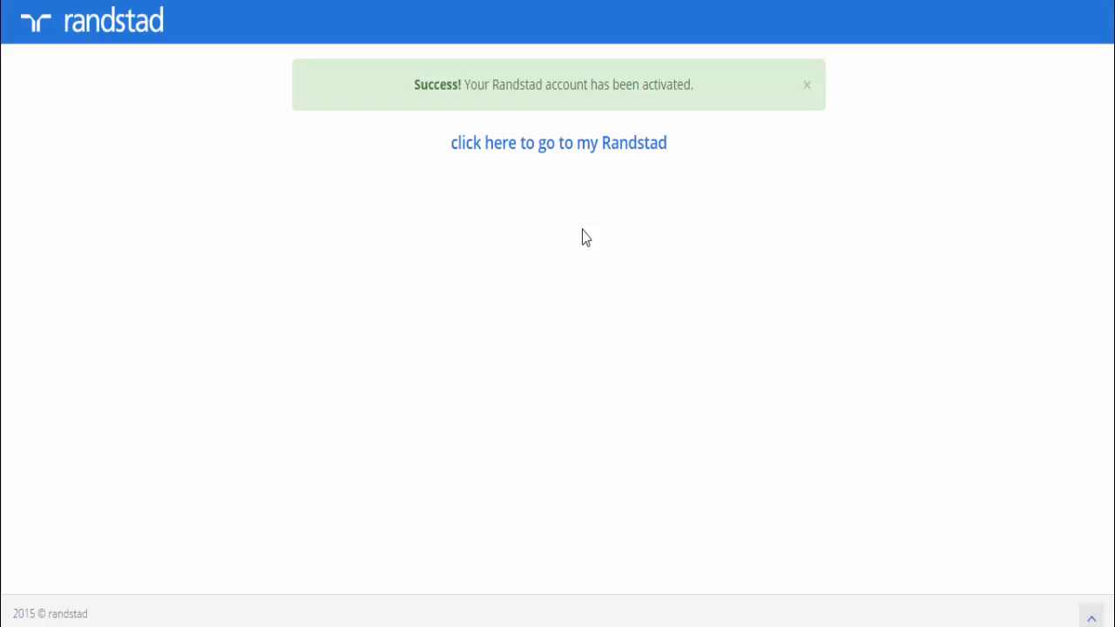
# Step: Follow the link from the activation confirmation to the my Randstad login page
pyautogui.click(558, 143)
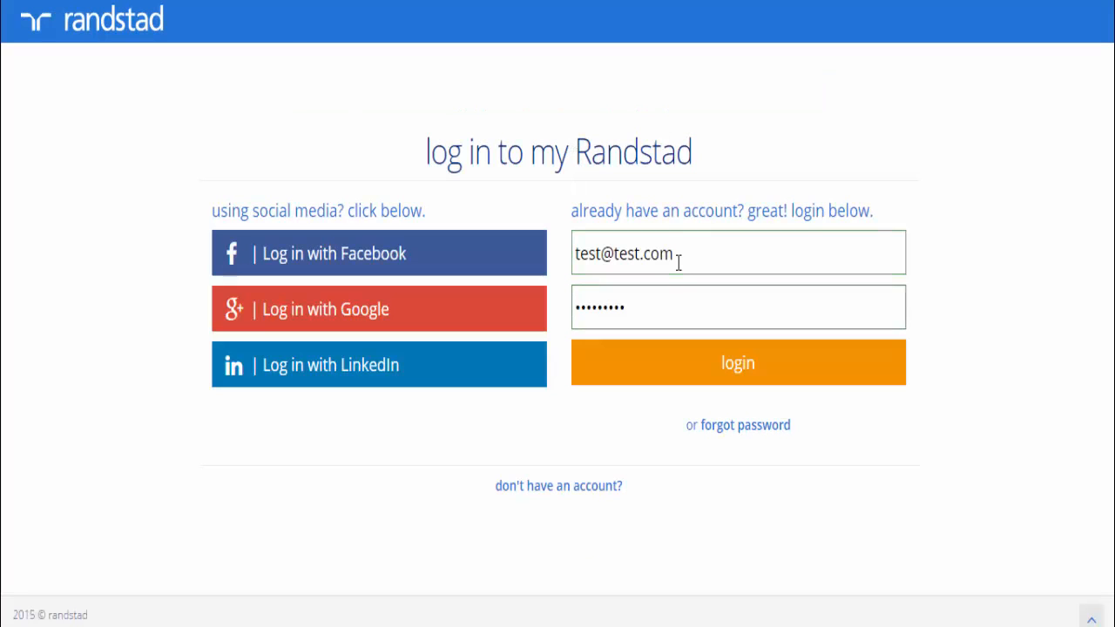
pyautogui.moveTo(739, 362)
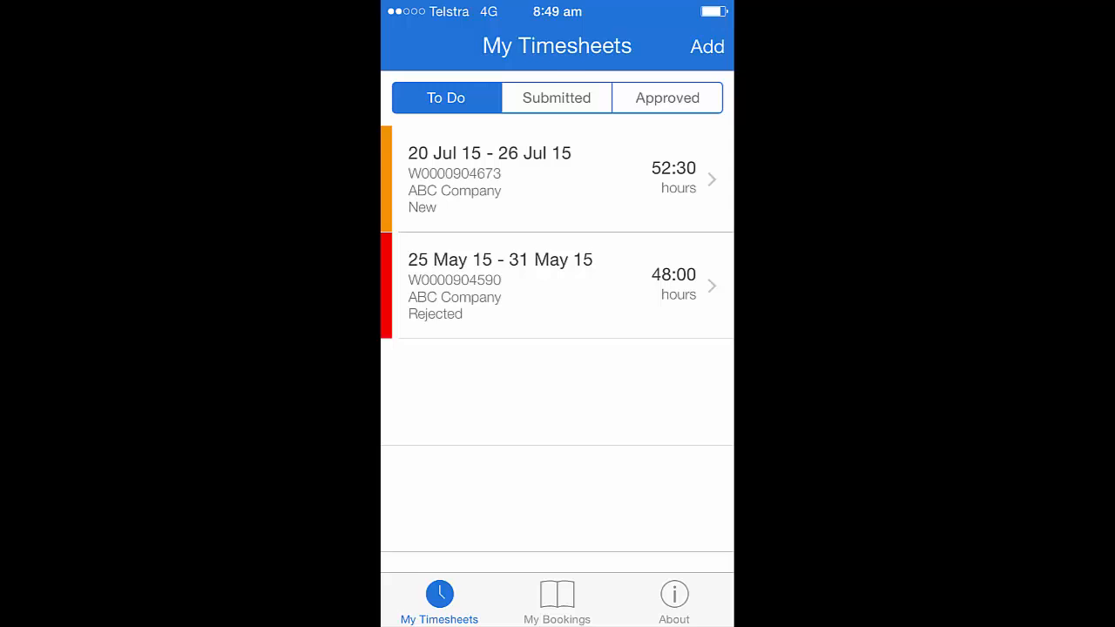
# Step: View My Bookings and open the current ABC Company booking (20 May 14 - 30 Jun 16)
pyautogui.click(558, 602)
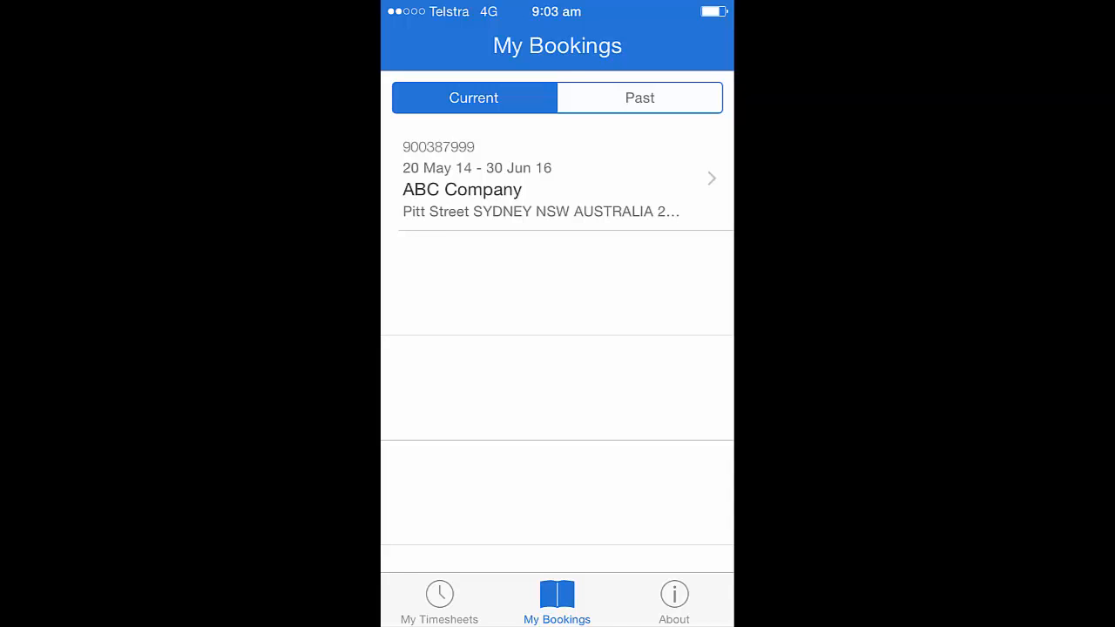
pyautogui.click(558, 178)
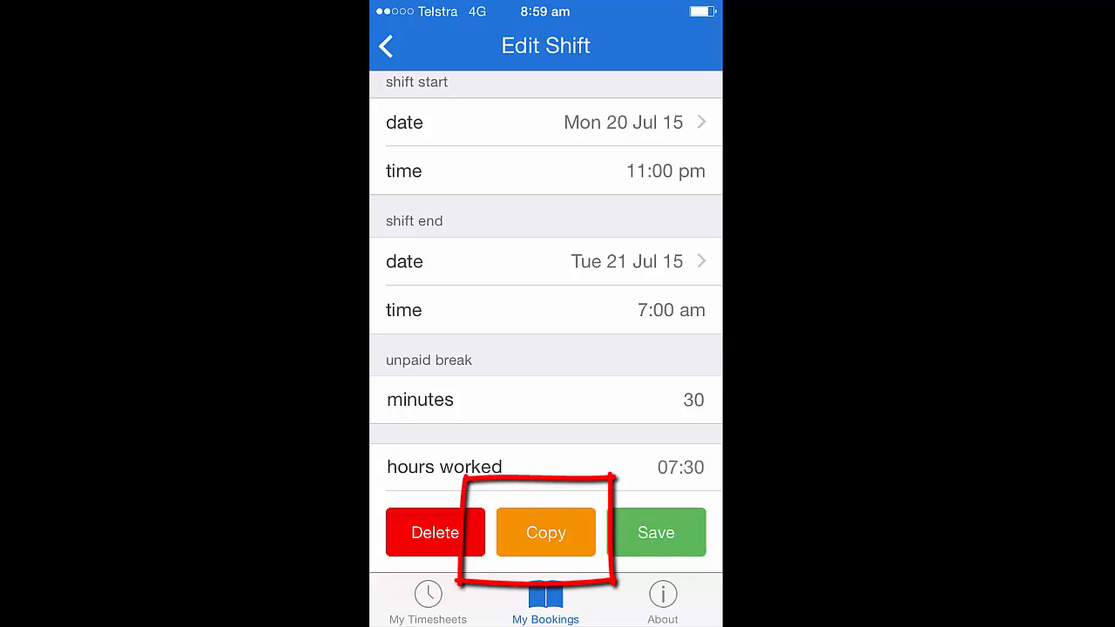
# Step: Copy the Mon 20 Jul 15 11:00 pm - 7:00 am night shift from Edit Shift
pyautogui.click(545, 533)
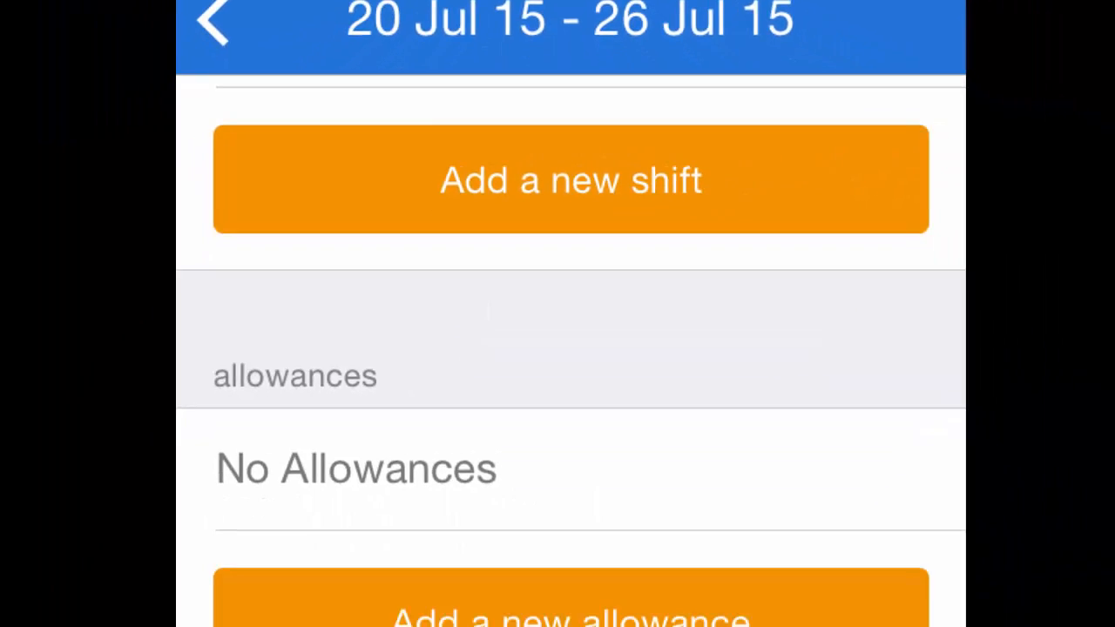
# Step: Review the empty allowances and expenses sections and start adding a new allowance
pyautogui.scroll(-3)
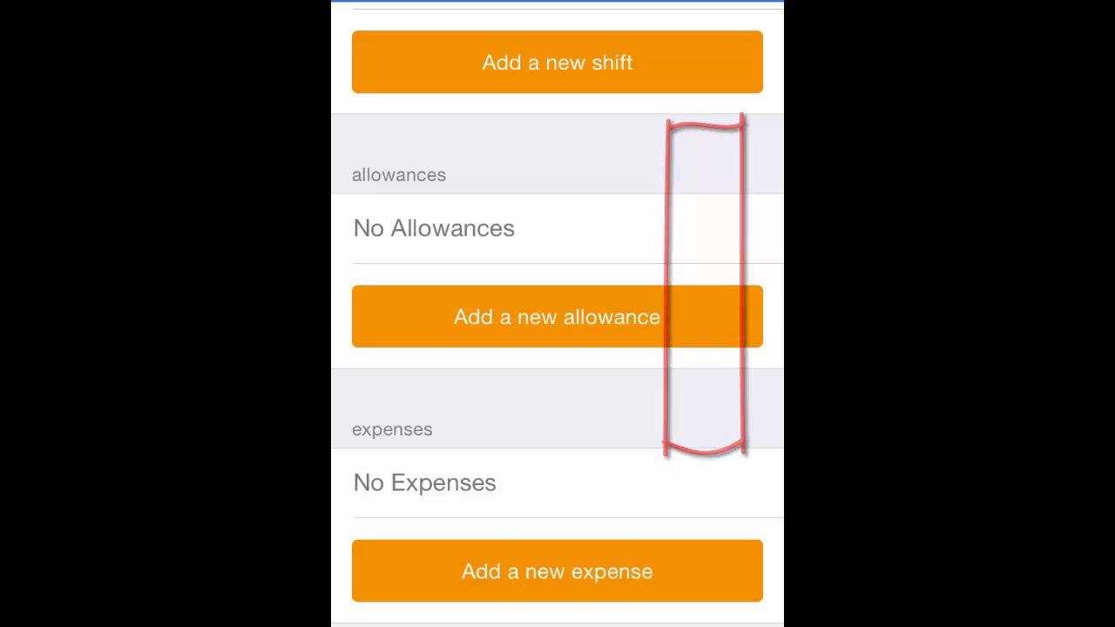
pyautogui.click(558, 571)
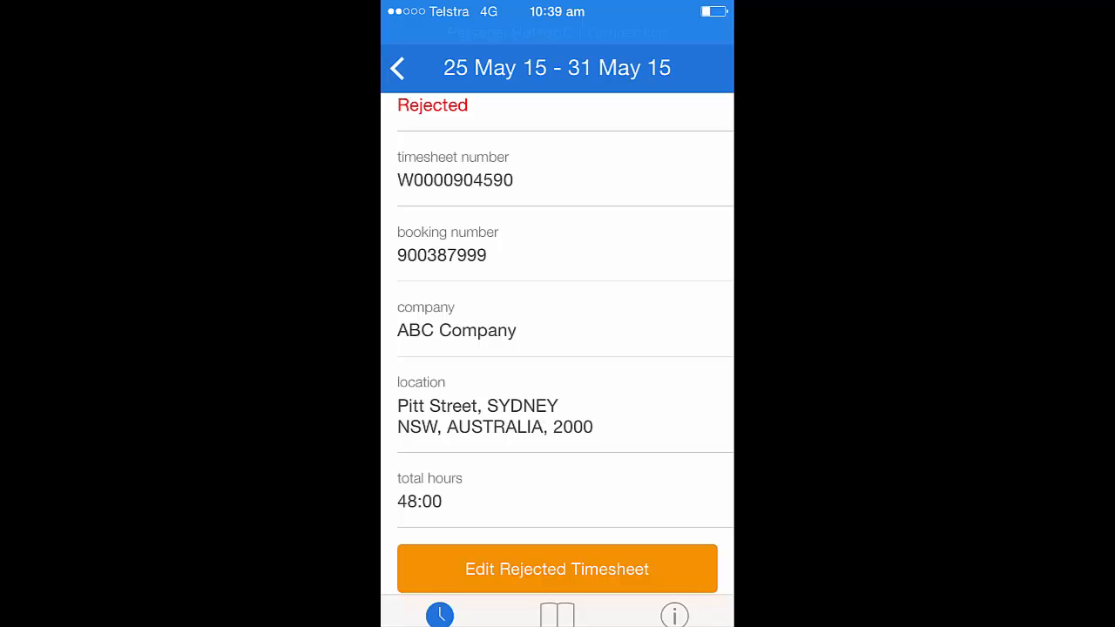
# Step: Show the Submitted timesheets list with the unapproved ABC Company July 2015 weeks
pyautogui.click(398, 68)
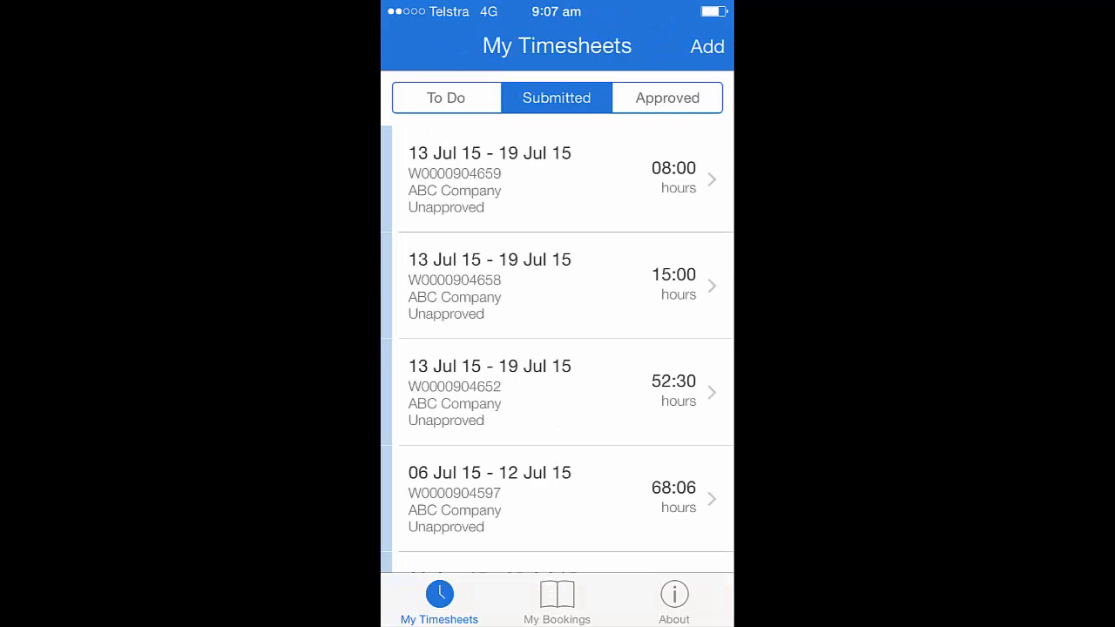